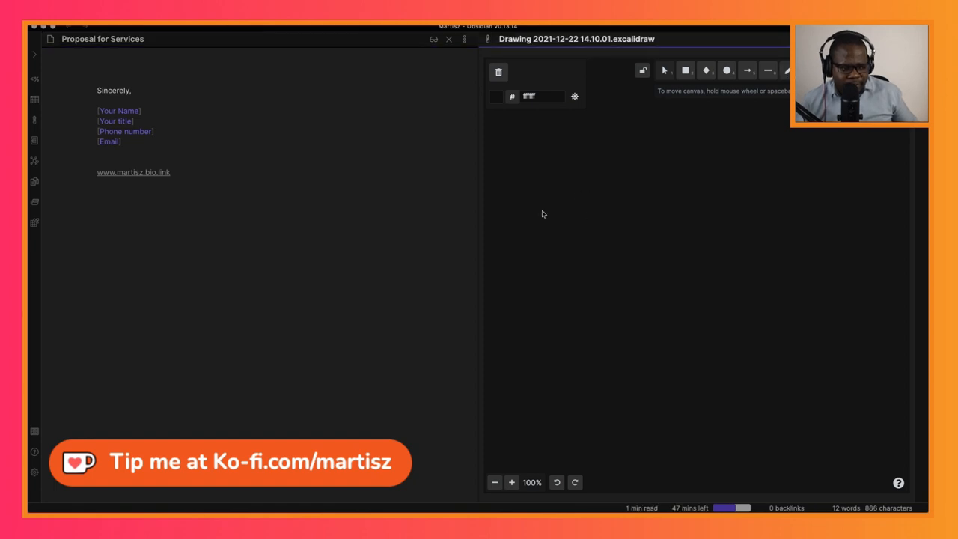
Freehand-sketch a second box upper right and a curved arrow back to the left box.
click(787, 70)
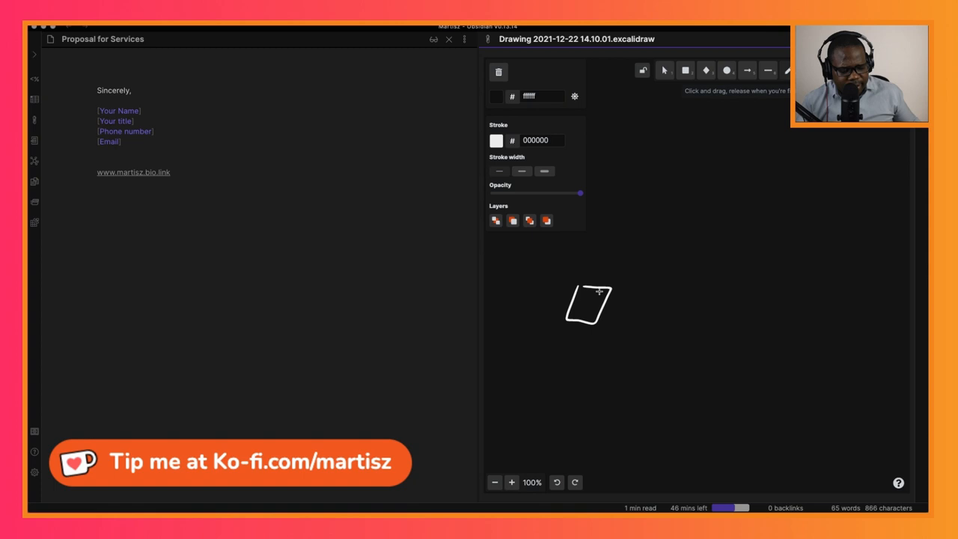
mouse_move(660, 298)
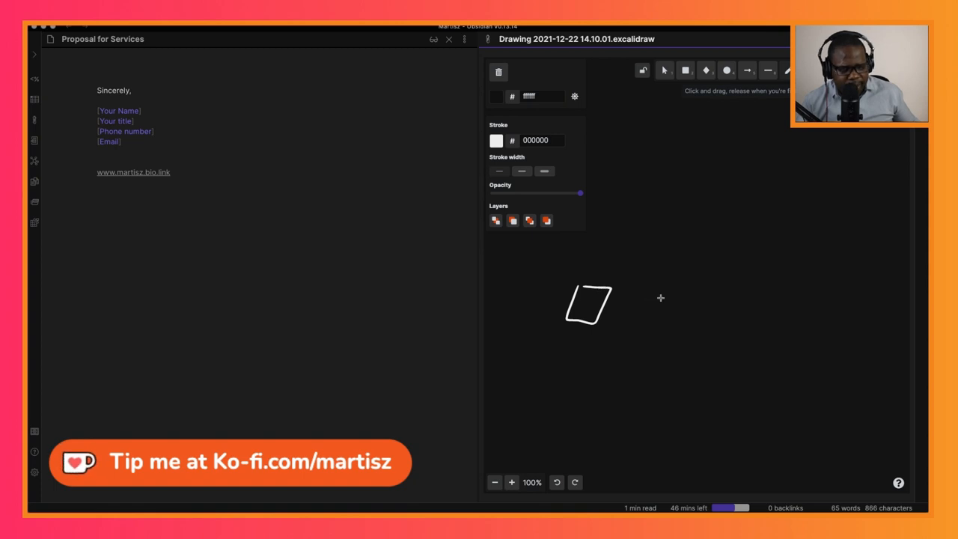
drag(625, 303, 714, 247)
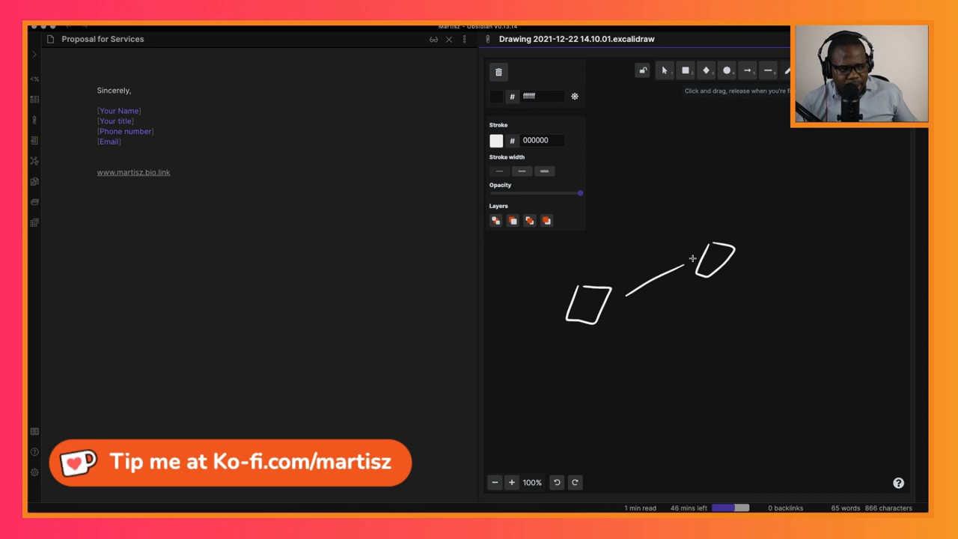
drag(688, 258, 602, 276)
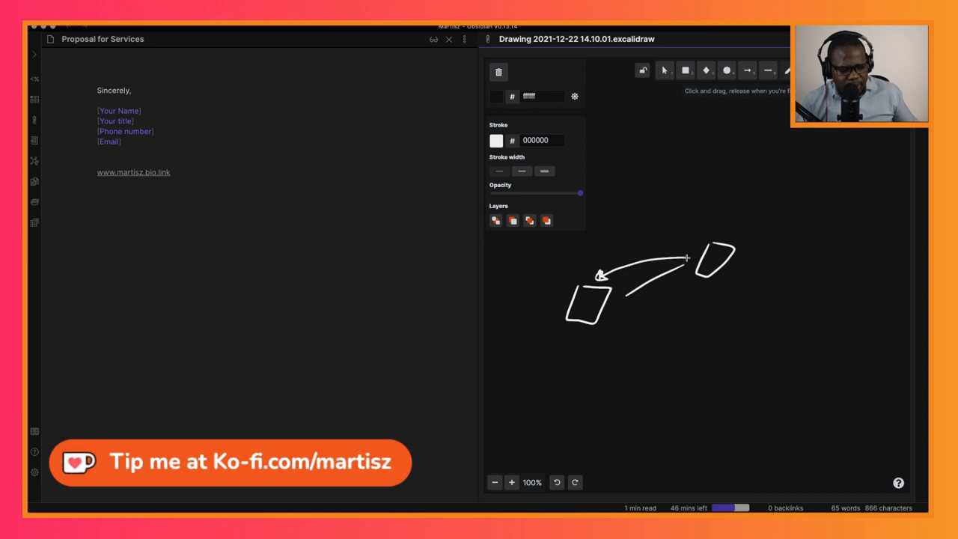
mouse_move(690, 252)
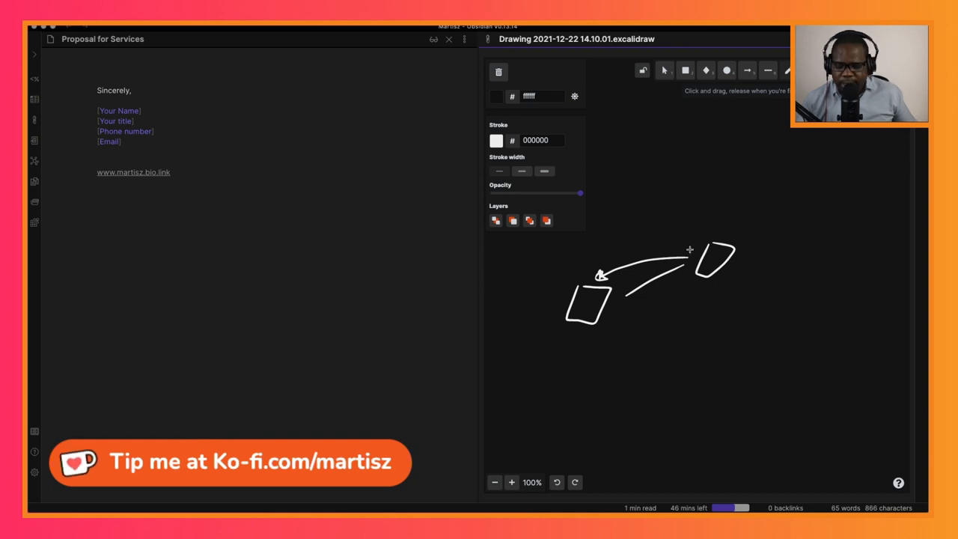
mouse_move(716, 224)
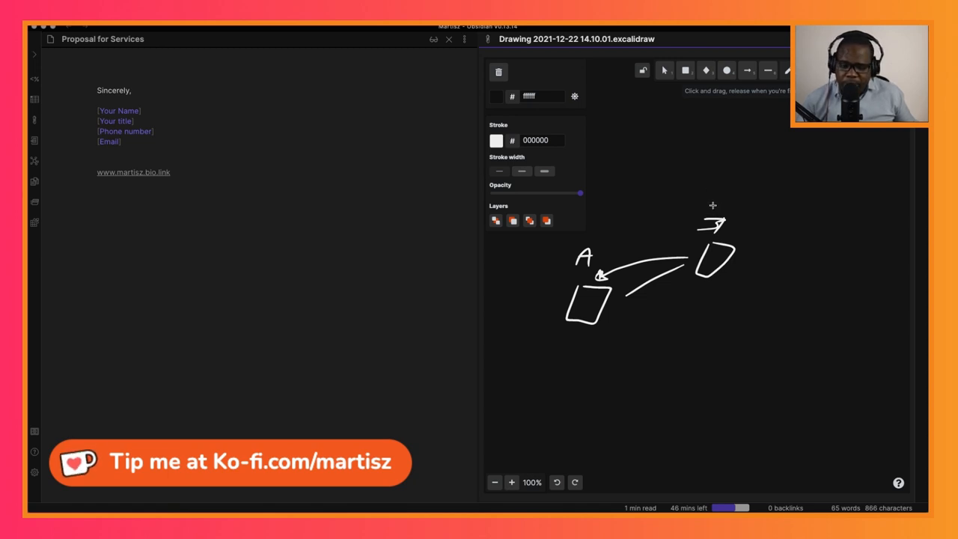
mouse_move(642, 240)
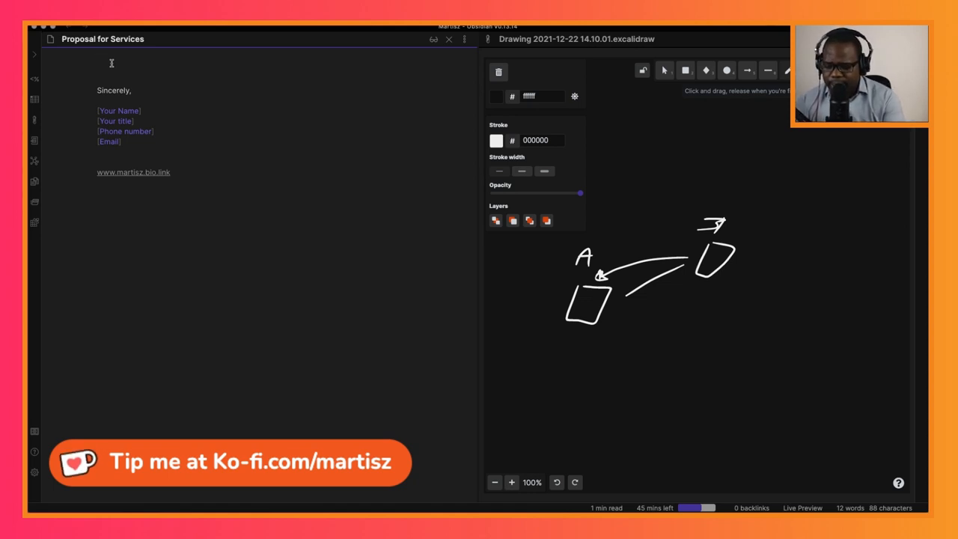
Type the H1 heading '# Subject: Proposal for services' and move to the line below.
text(# Sub)
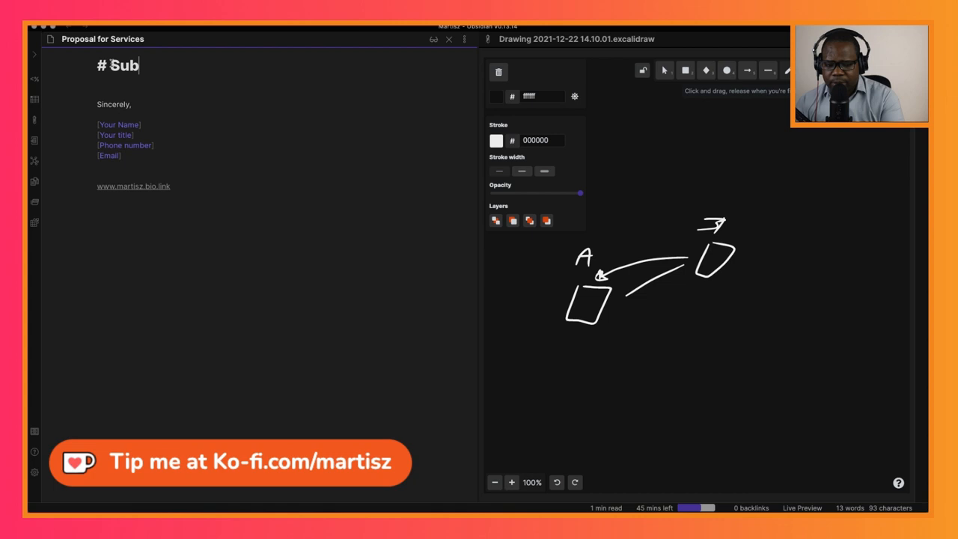
text(ject:)
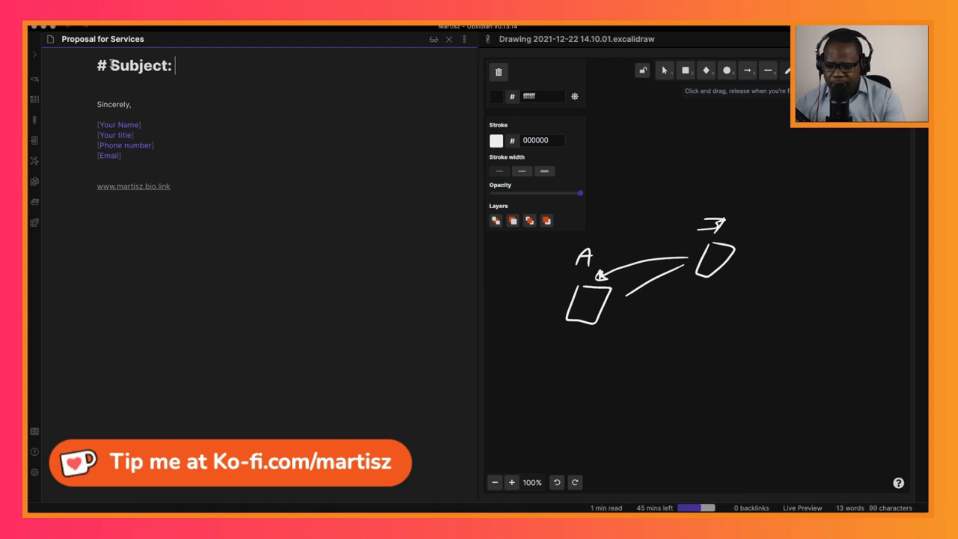
text(Propo)
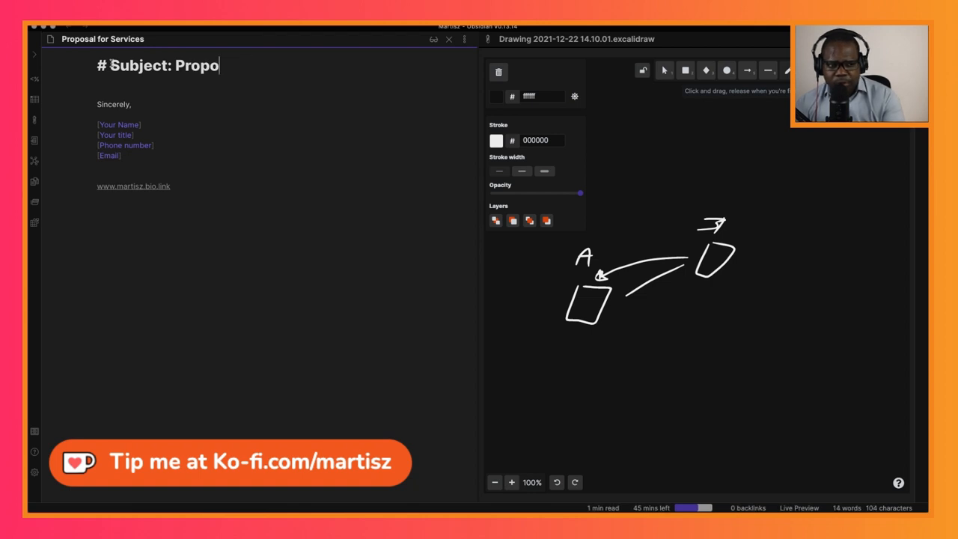
text(sal for ser)
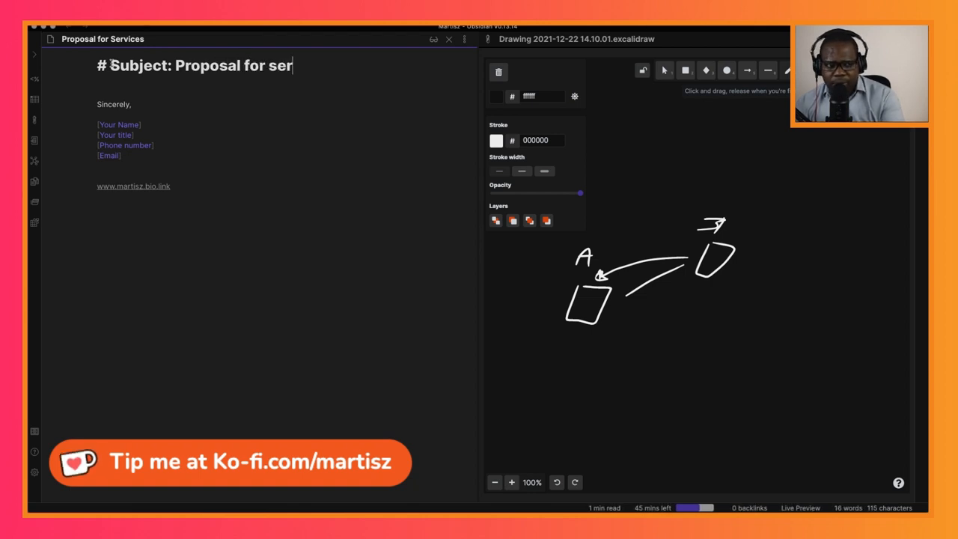
text(vices)
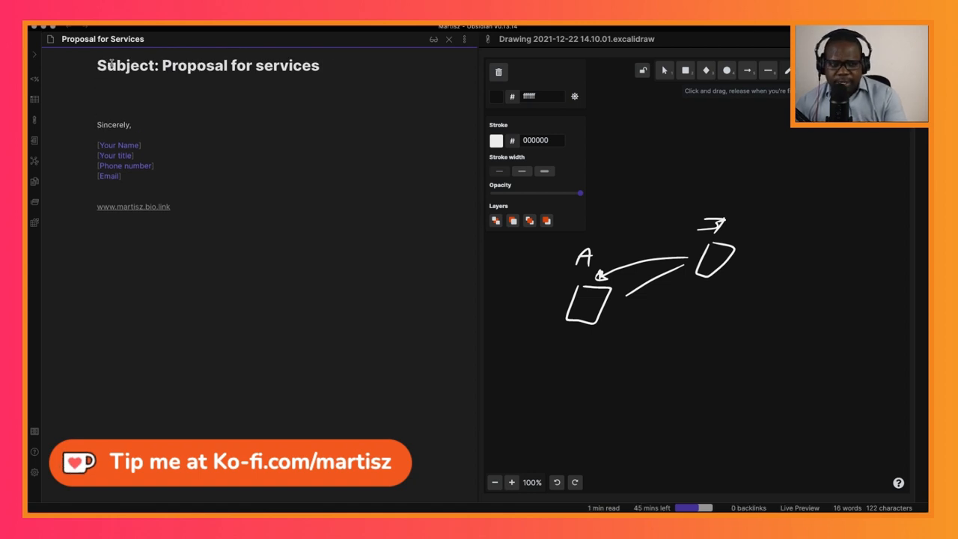
click(97, 93)
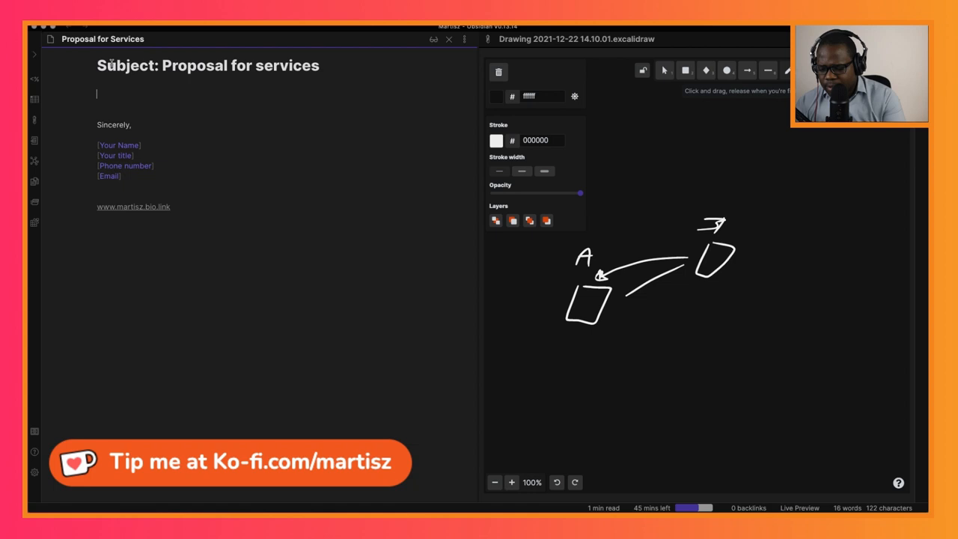
Write the greeting 'Dear [name],' below the heading.
text(Dear)
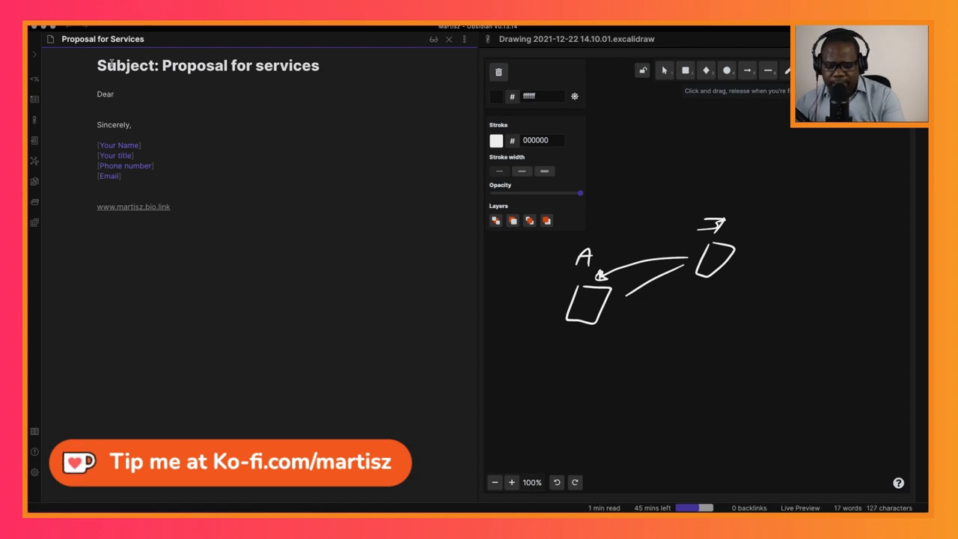
text([name],)
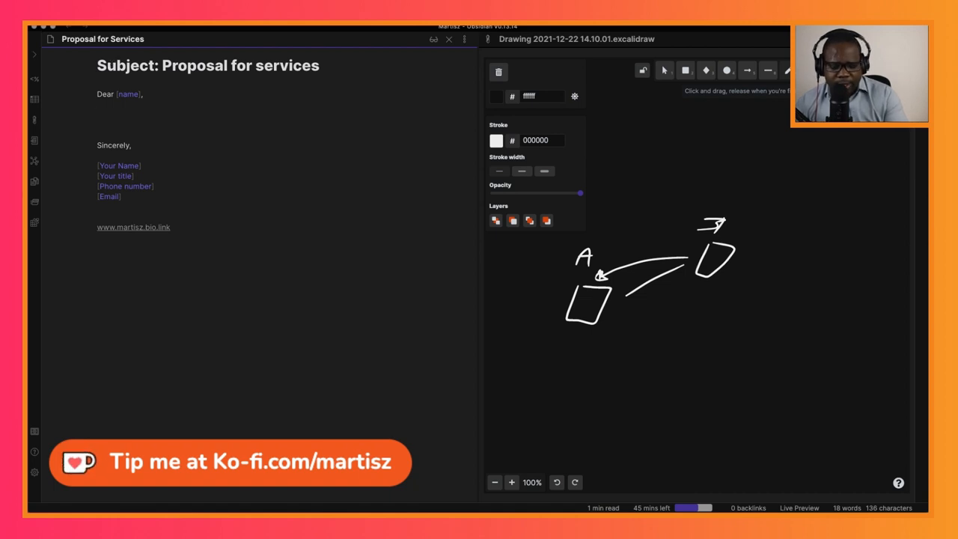
click(97, 114)
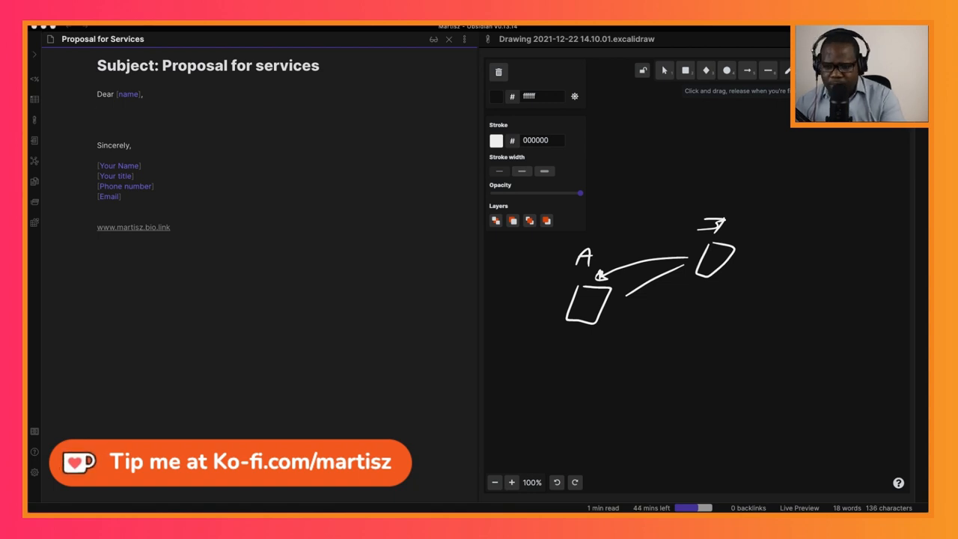
Type the body paragraphs, from 'We have completed our review' to thanks for the opportunity to assist.
text(We have completed our review of y)
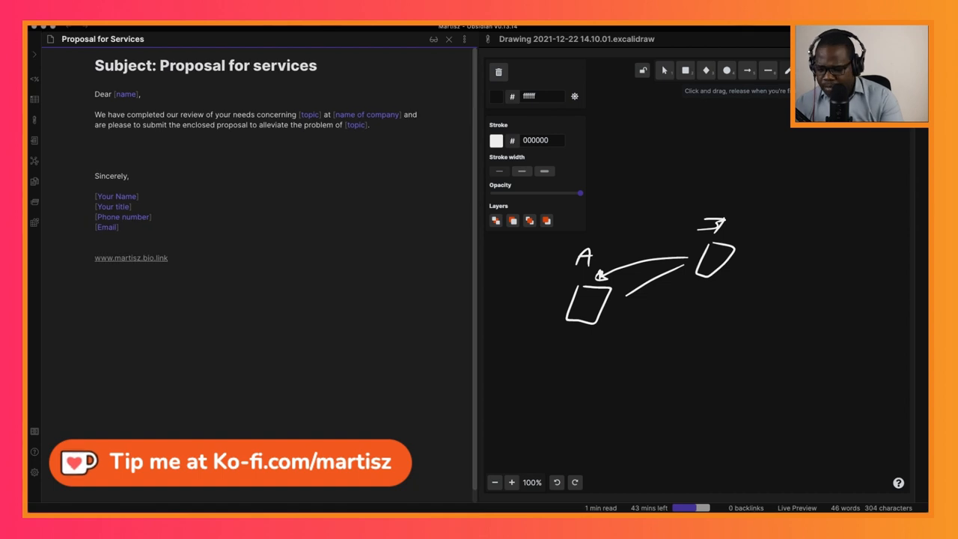
text(We appreciate the cooperation of your officers and other employees in conducting our study. All information will be kept in confident until you authorize otherwise.)
text(We thank you for this opportunity to be of a)
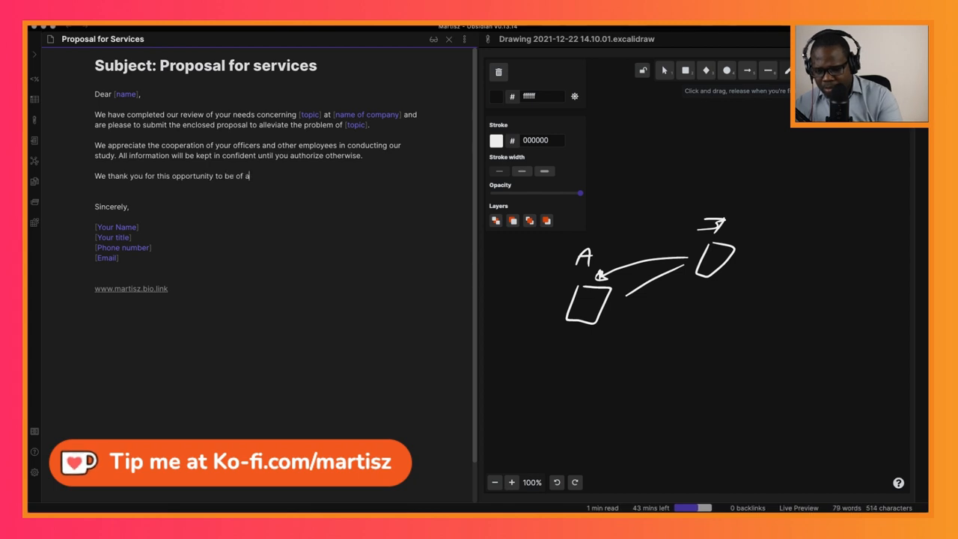
text(ssistance.)
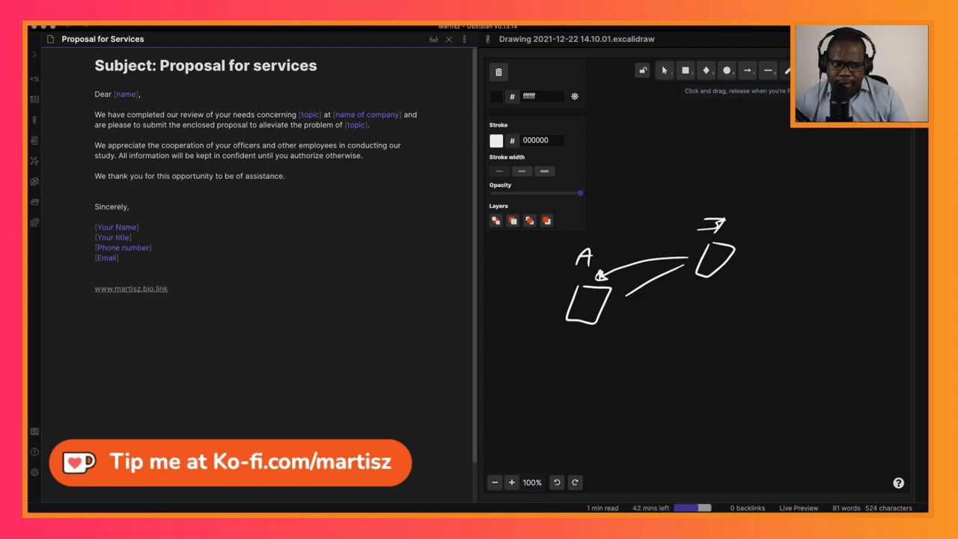
click(96, 185)
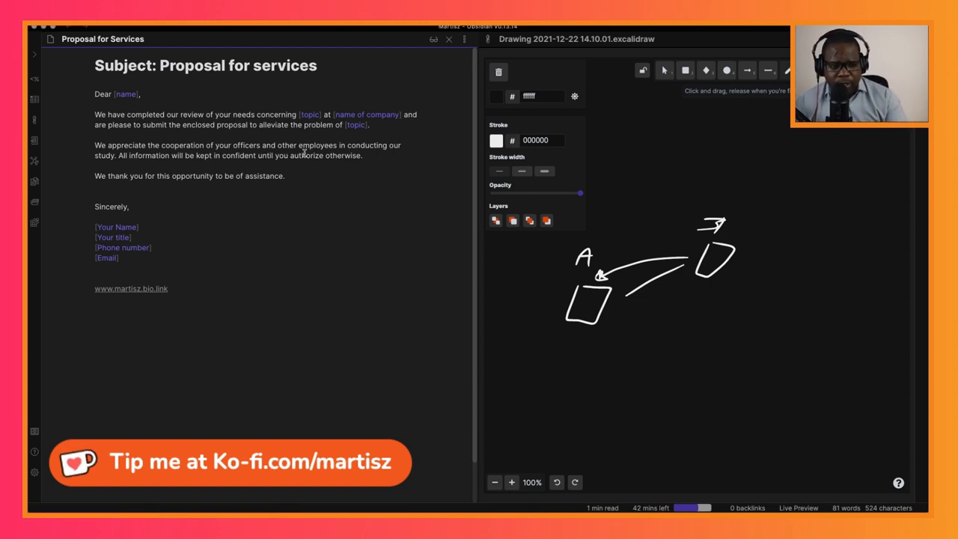
click(95, 186)
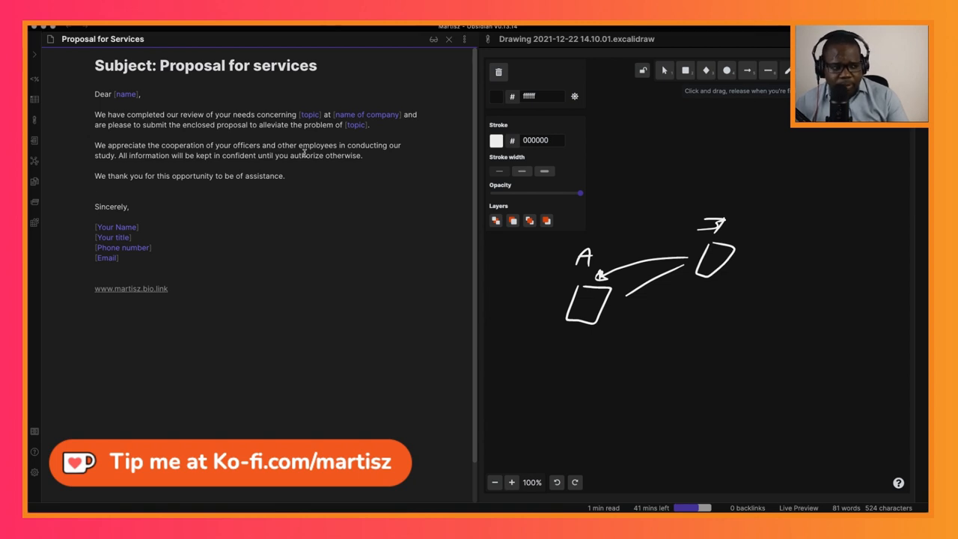
click(94, 185)
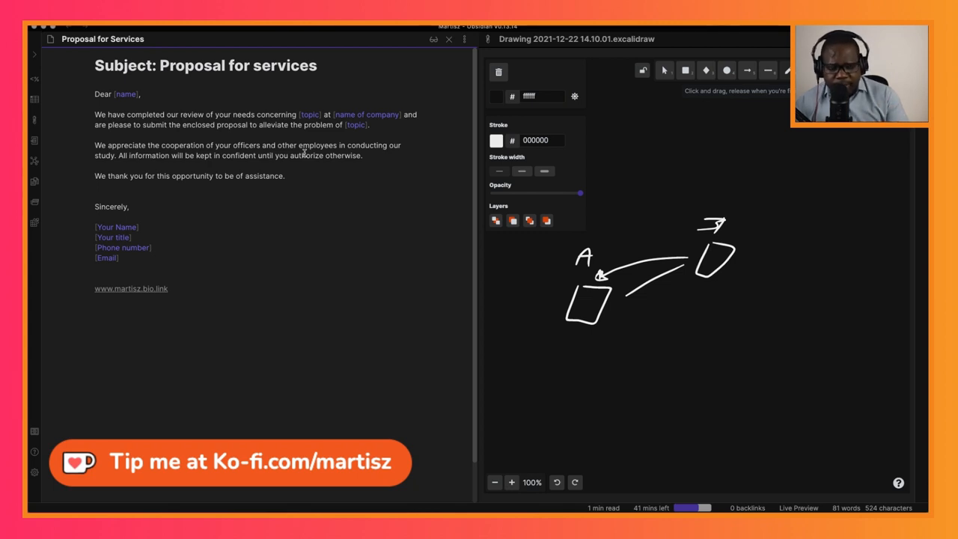
click(94, 186)
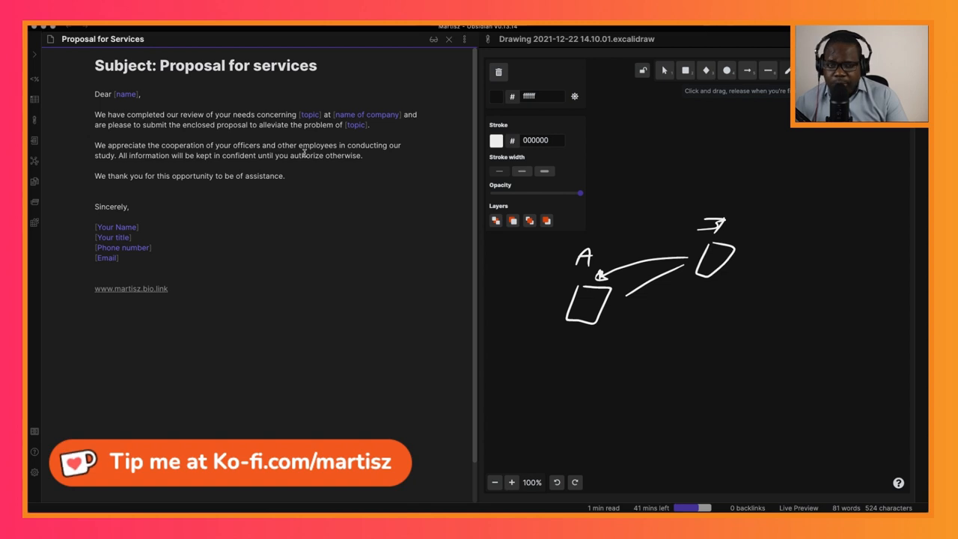
click(95, 186)
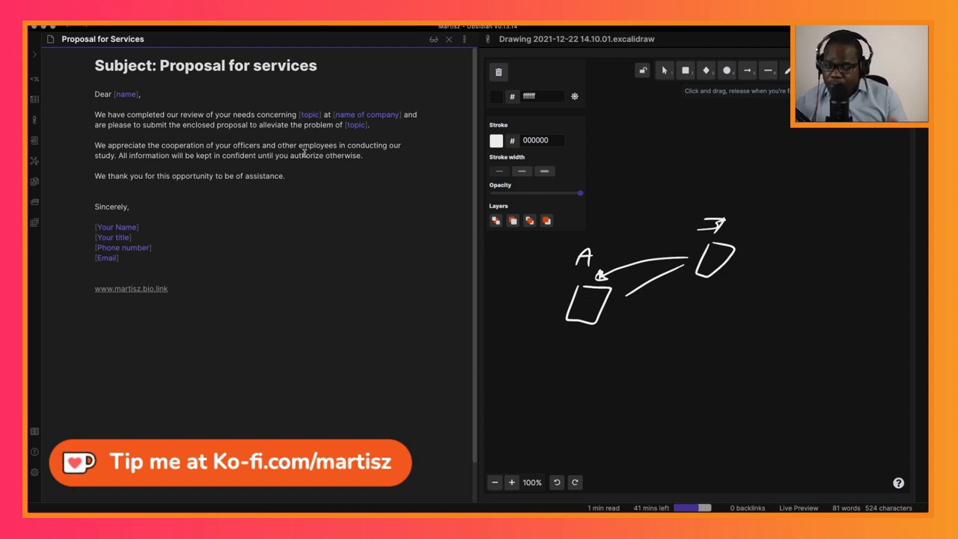
click(95, 186)
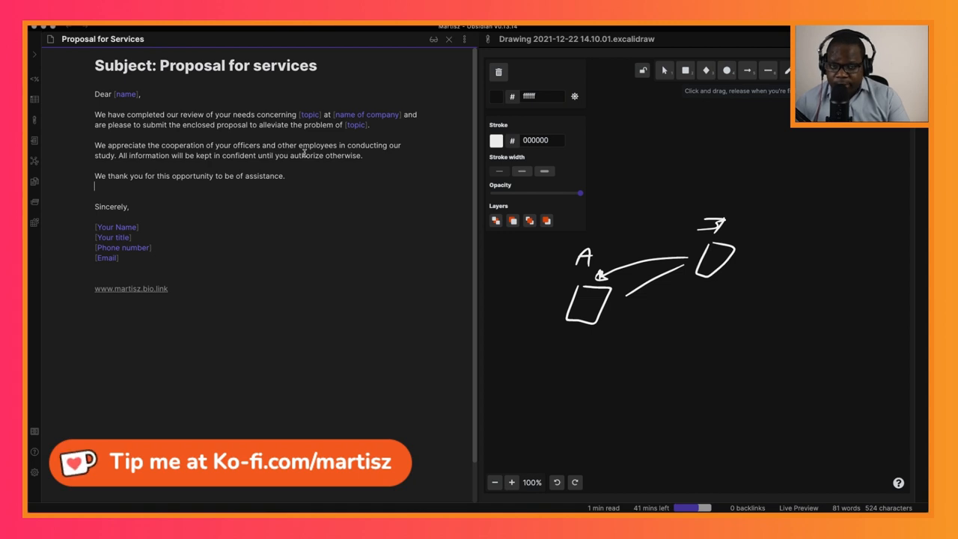